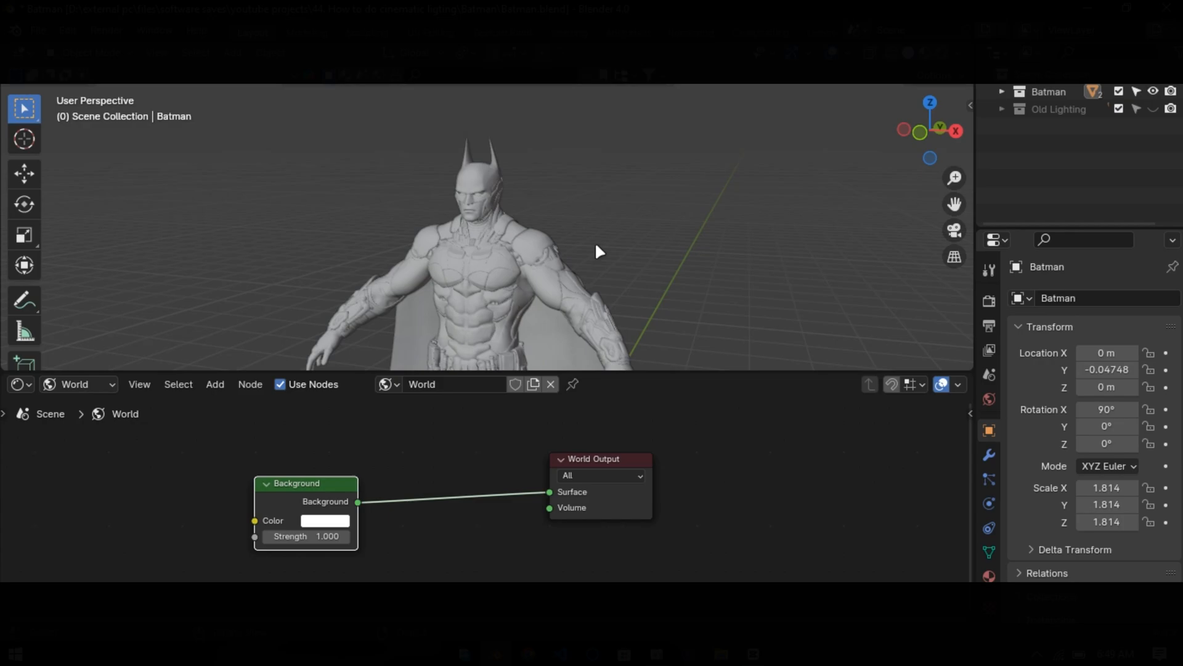
Step: Set the world background strength to 0 and its color to black
{"action": "left_click_drag", "start_coordinate": [325, 536], "coordinate": [266, 536]}
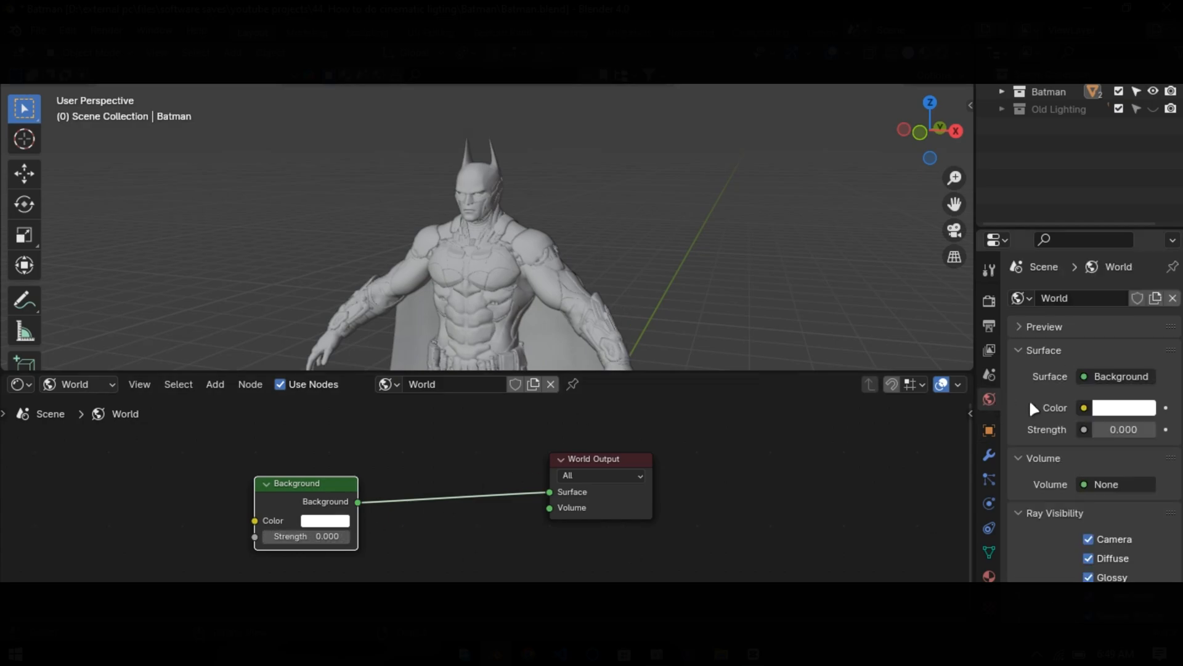
{"action": "left_click", "coordinate": [1124, 407]}
{"action": "type", "text": "plan"}
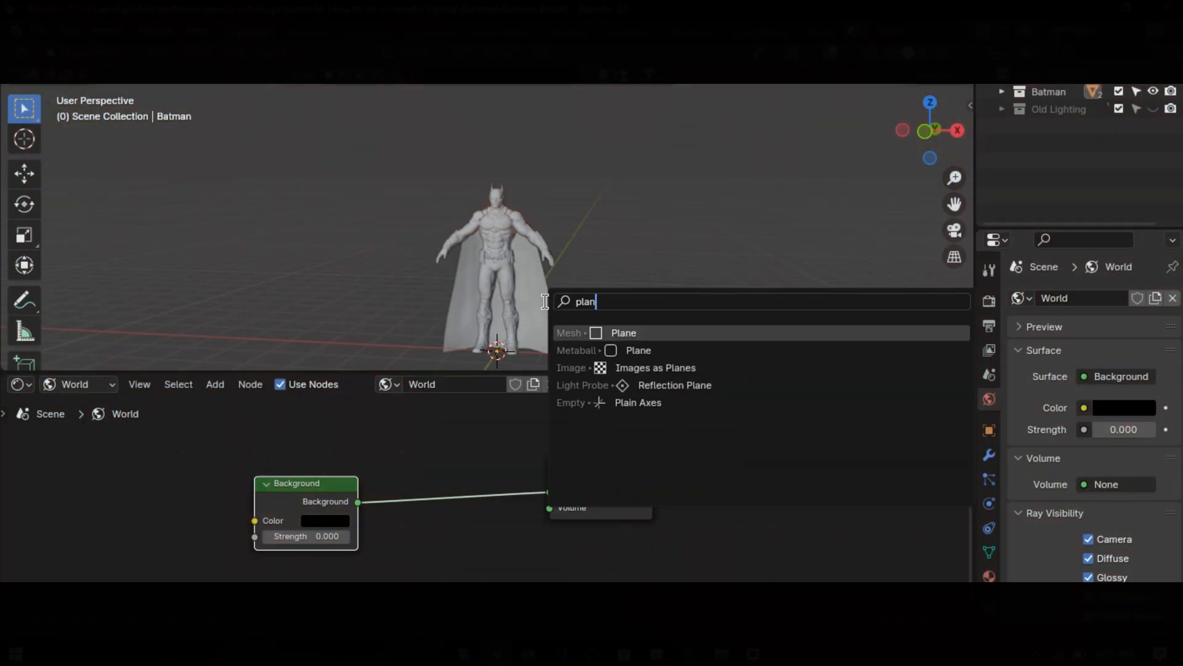
Step: Add a plane mesh above Batman and create a new material for it
{"action": "left_click", "coordinate": [624, 333]}
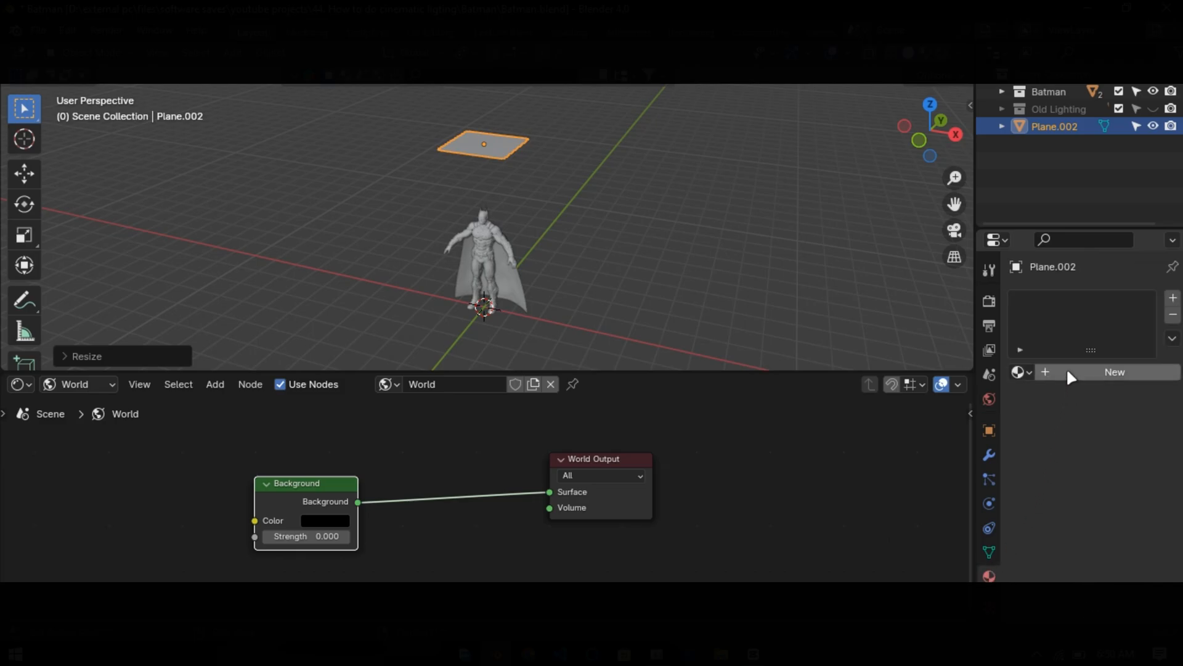
{"action": "left_click", "coordinate": [1114, 372]}
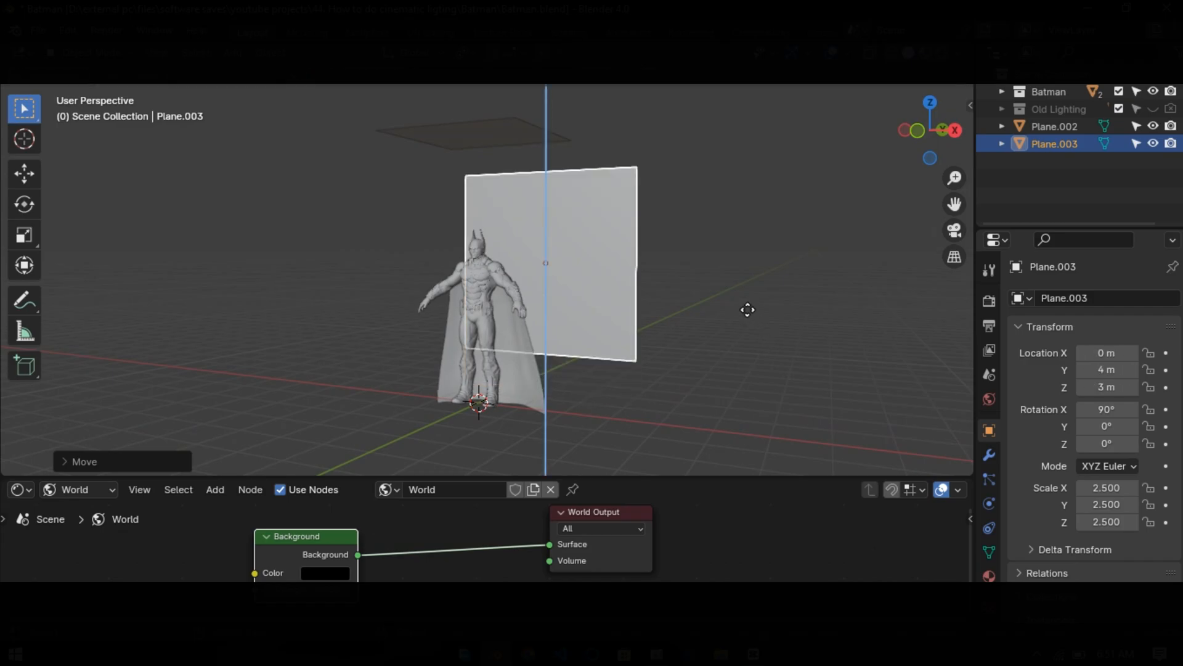
Step: Move the upright second plane into place beside Batman
{"action": "left_click_drag", "start_coordinate": [546, 263], "coordinate": [547, 297]}
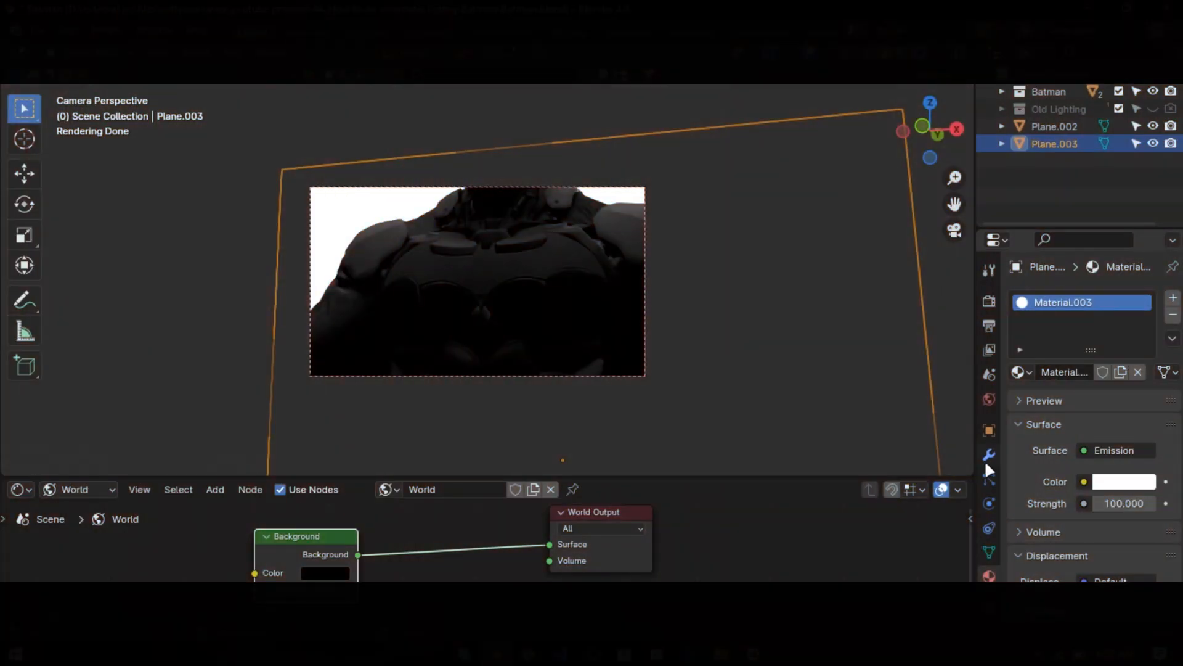
Step: Expand the emission plane's Visibility settings in Object Properties
{"action": "left_click", "coordinate": [988, 429]}
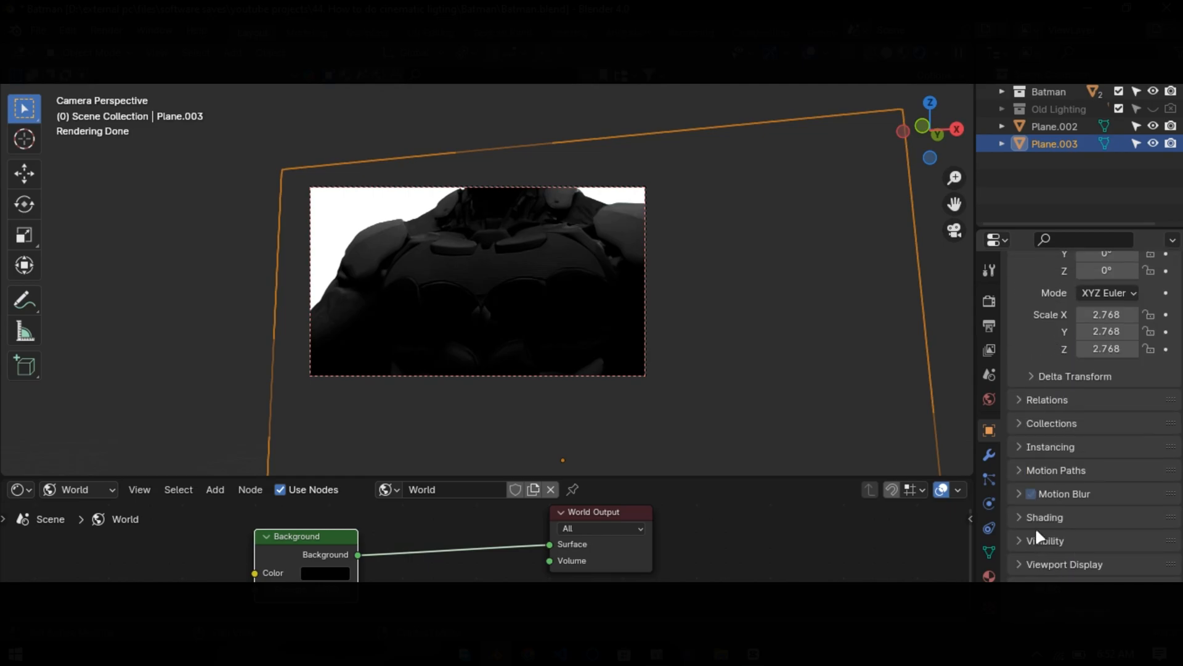
{"action": "left_click", "coordinate": [1038, 541]}
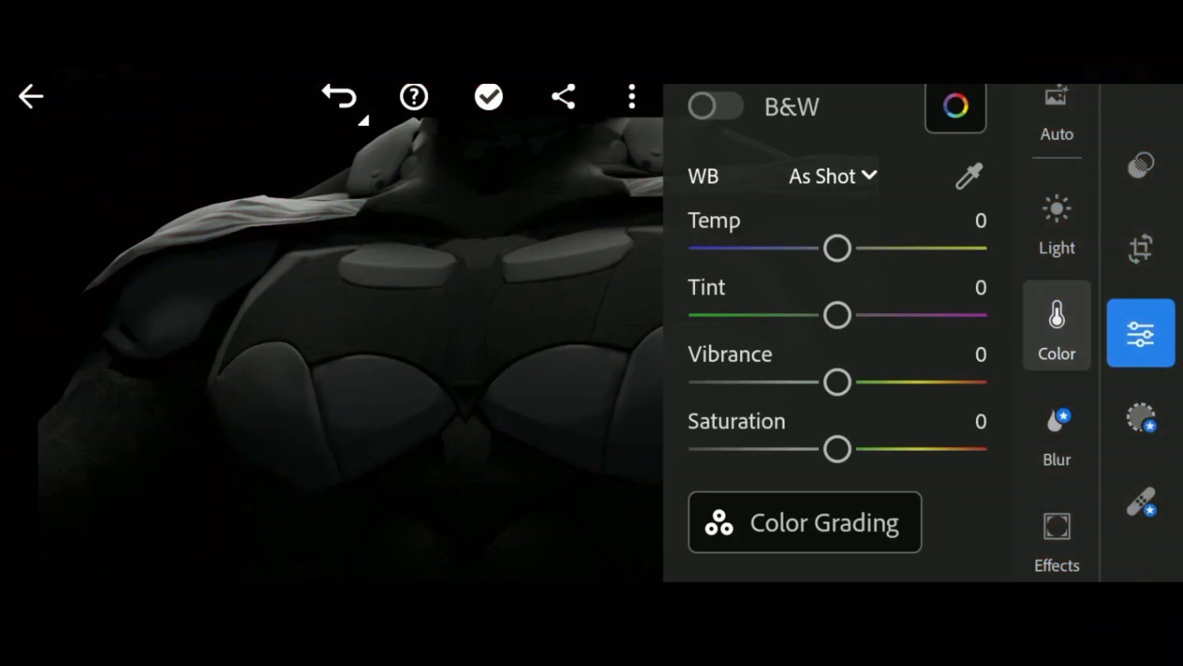
Step: Cool the Temp toward blue and push Tint to about -57 for a teal grade
{"action": "left_click_drag", "start_coordinate": [836, 248], "coordinate": [752, 248]}
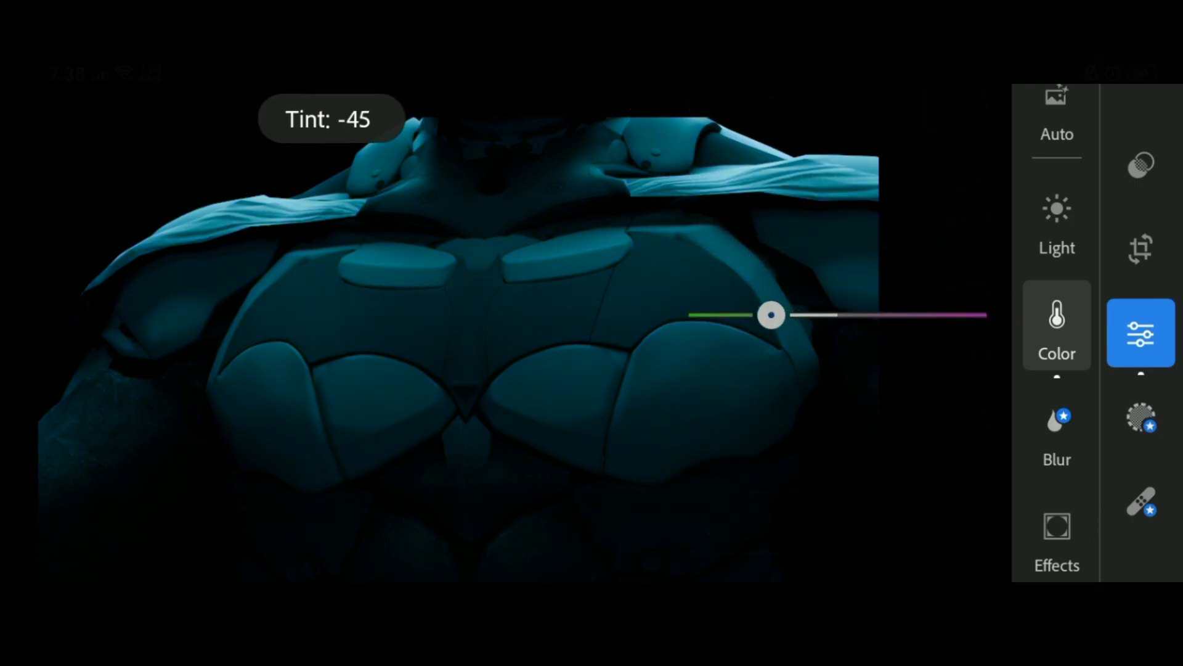
{"action": "left_click_drag", "start_coordinate": [770, 314], "coordinate": [758, 314]}
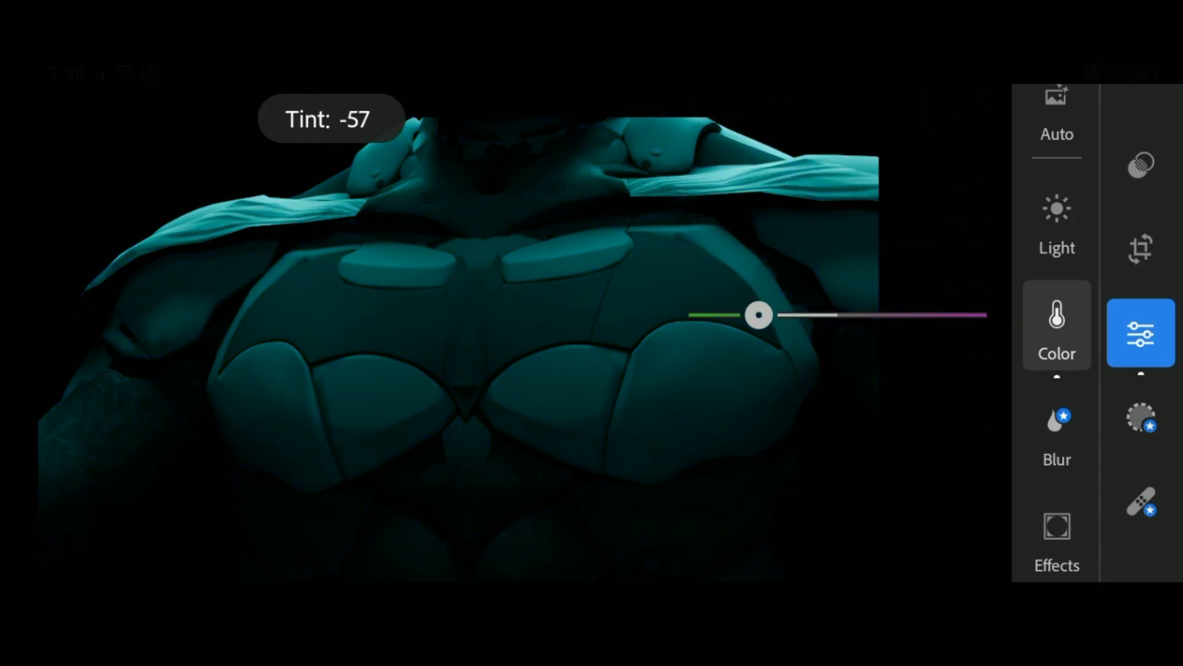